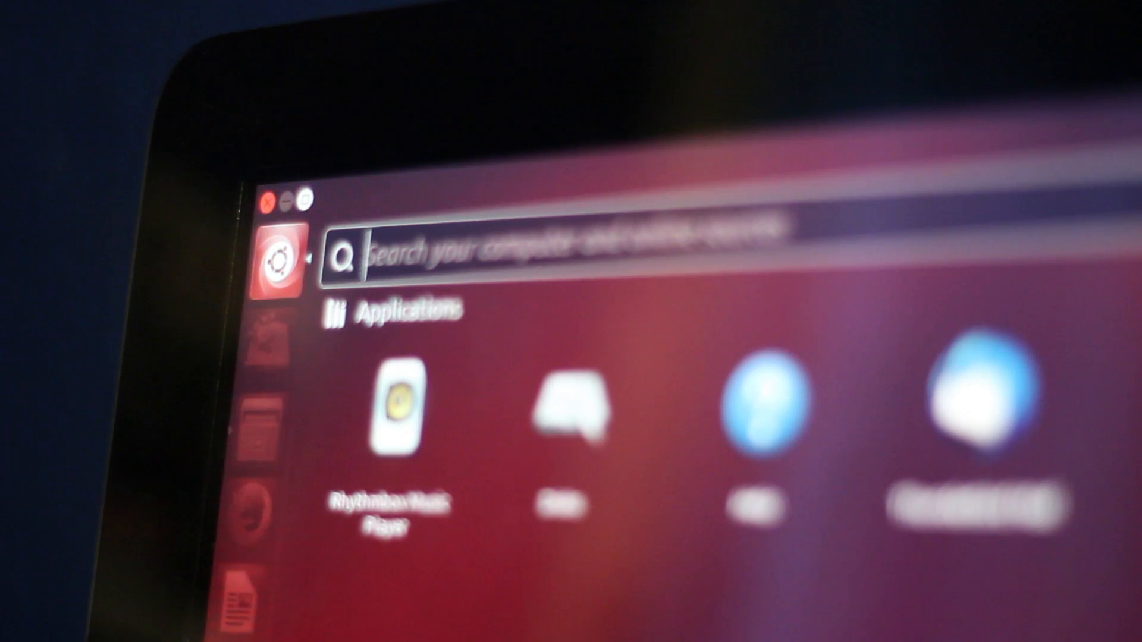
# Step: Search 'firefox' across Reference, Info and Music sources and preview the Barack Obama result
pyautogui.write('firefox')
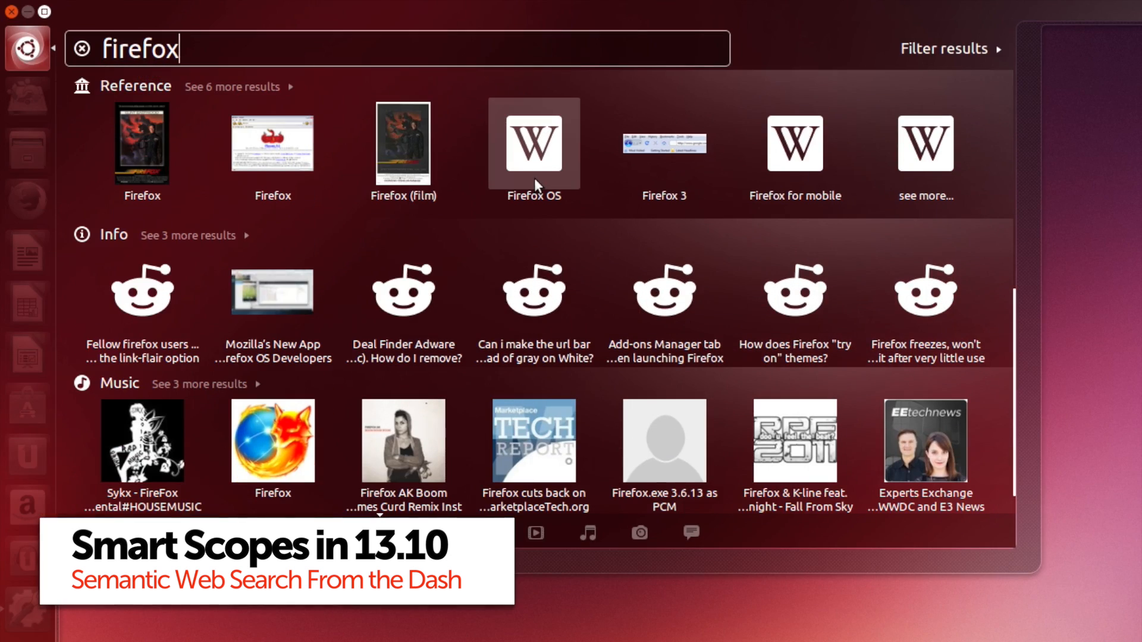
pyautogui.click(533, 142)
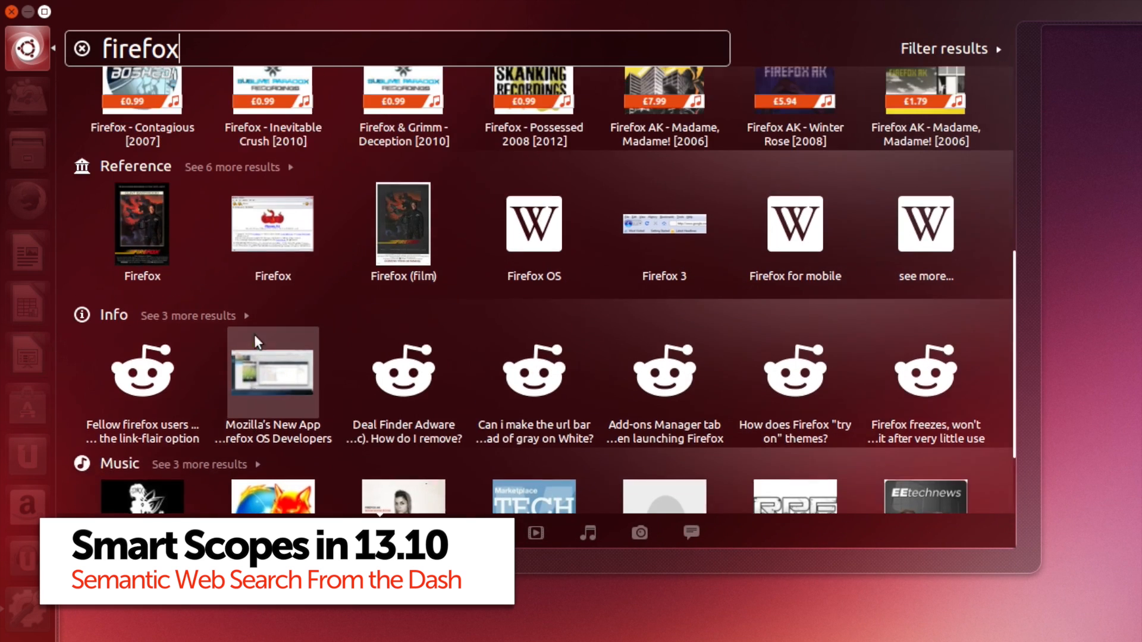
pyautogui.click(80, 49)
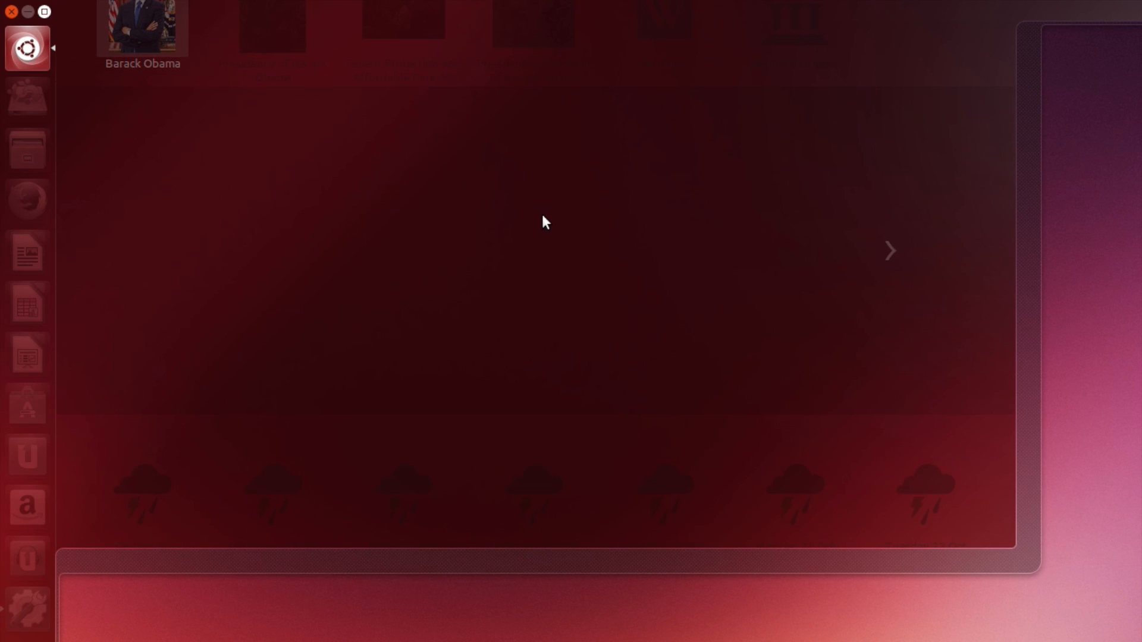
# Step: View the next Wikipedia preview (Affordable Care Act), then return to the empty Dash home
pyautogui.click(142, 27)
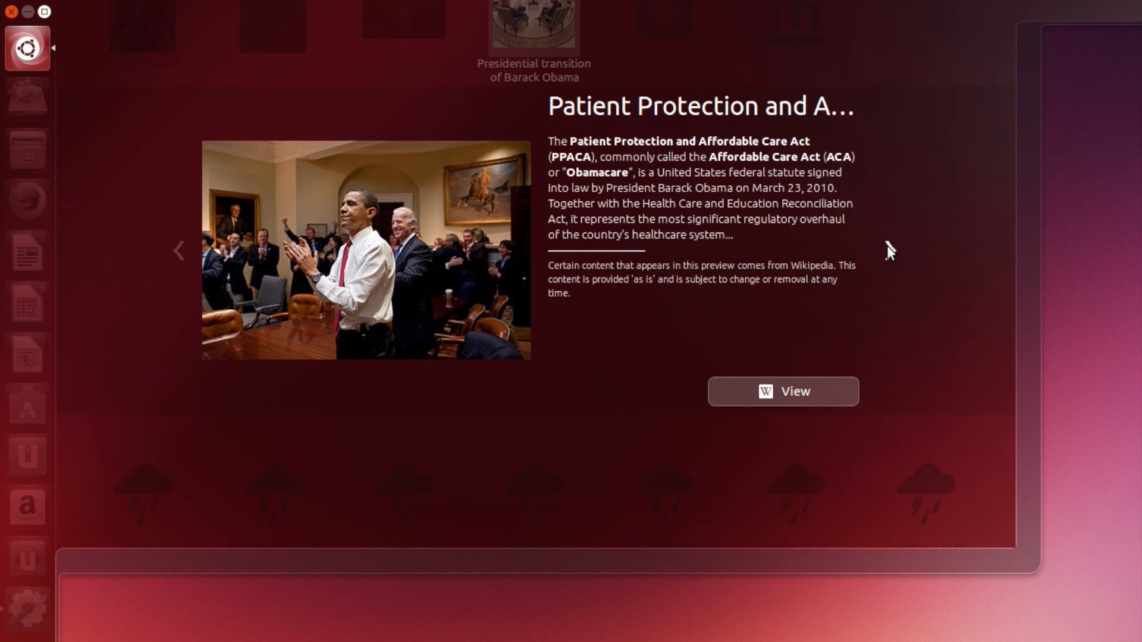
pyautogui.click(28, 48)
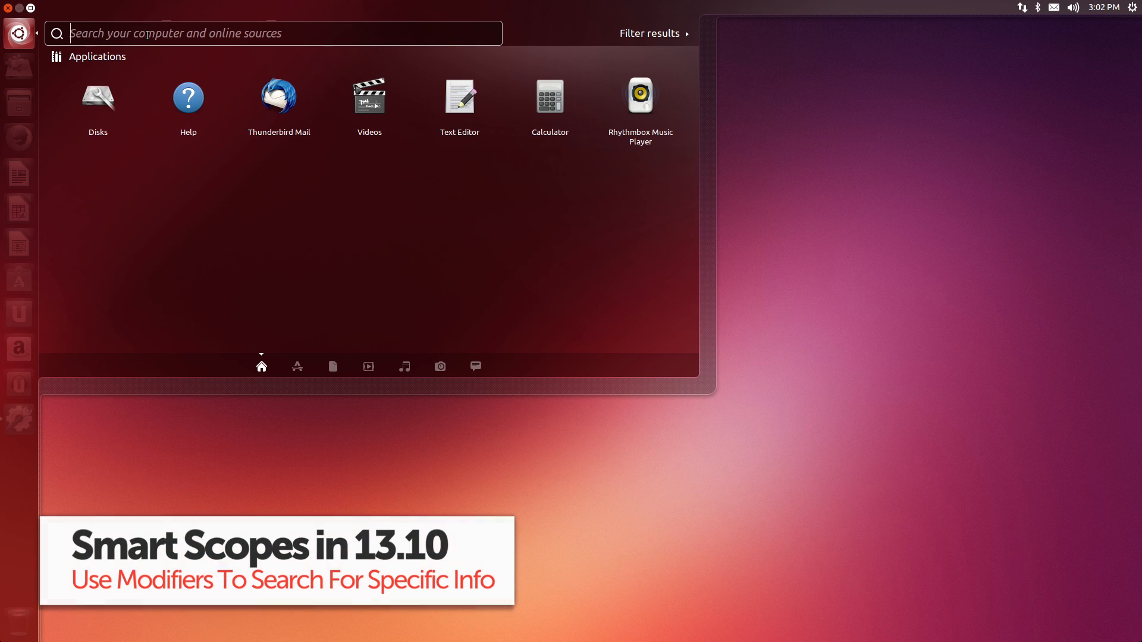
# Step: Search 'weather:exeter' and view today's and tomorrow's detailed Exeter forecasts
pyautogui.write('weather:e')
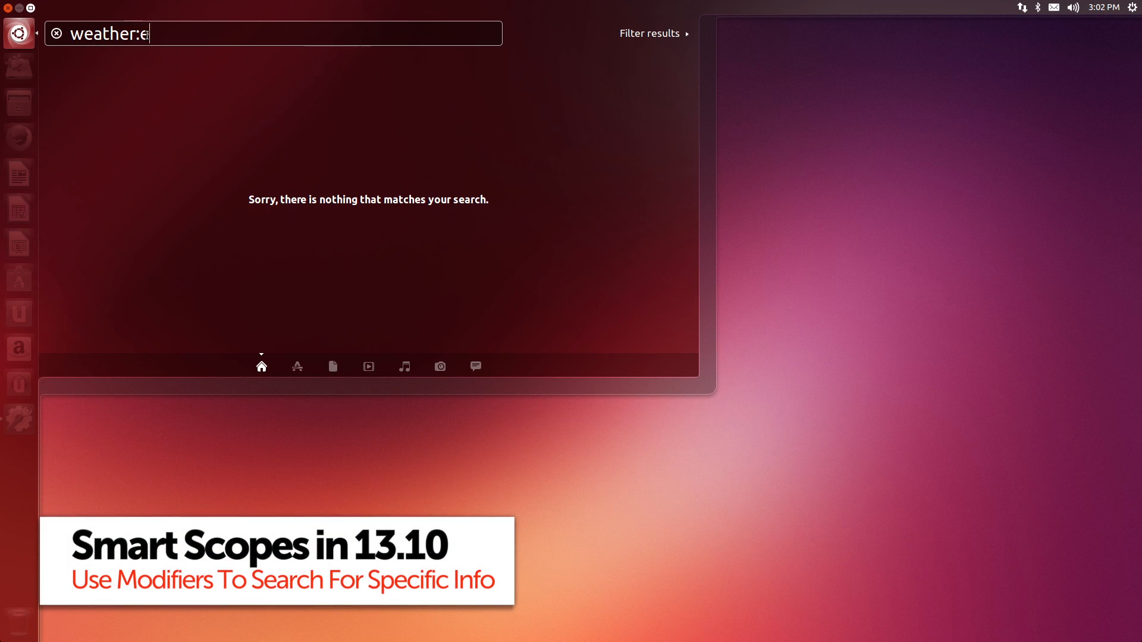
pyautogui.write('xeter')
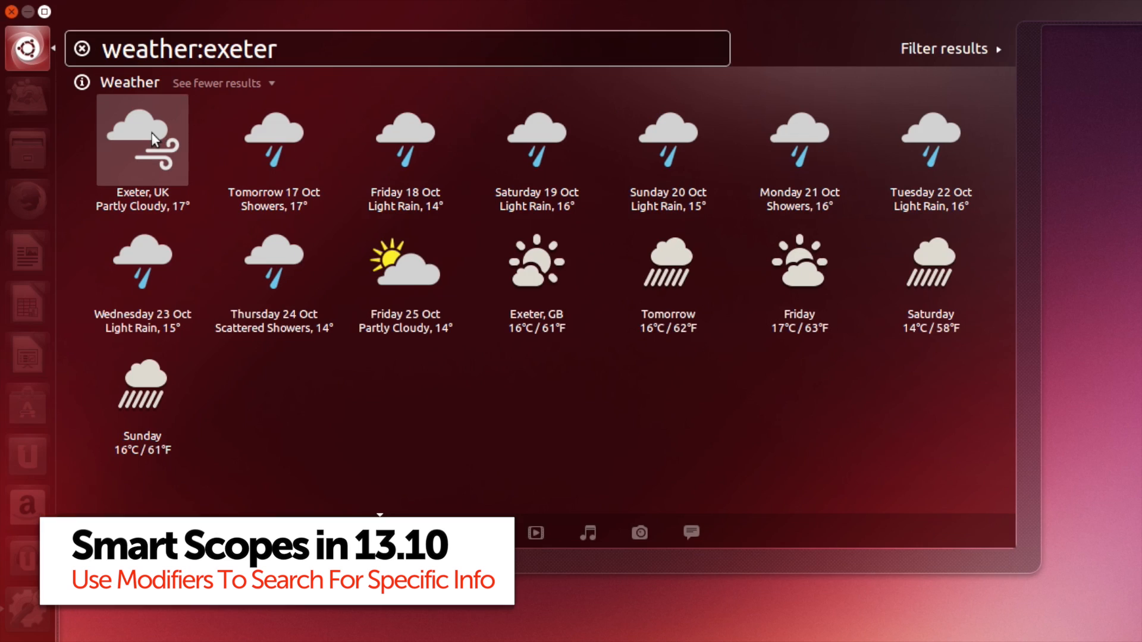
pyautogui.click(142, 140)
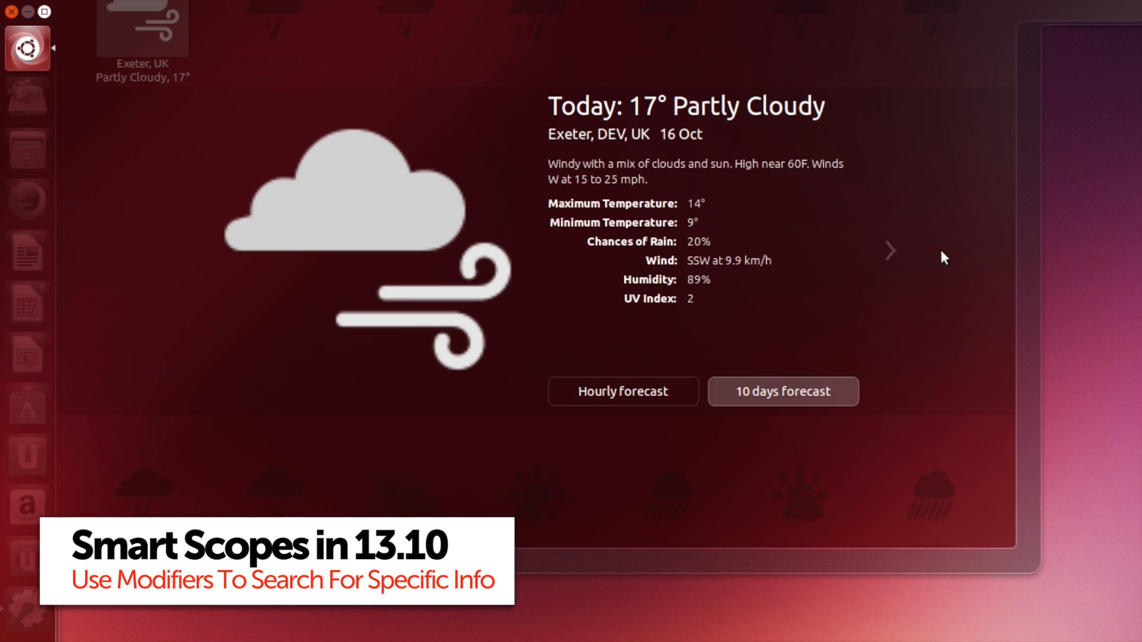
pyautogui.click(890, 251)
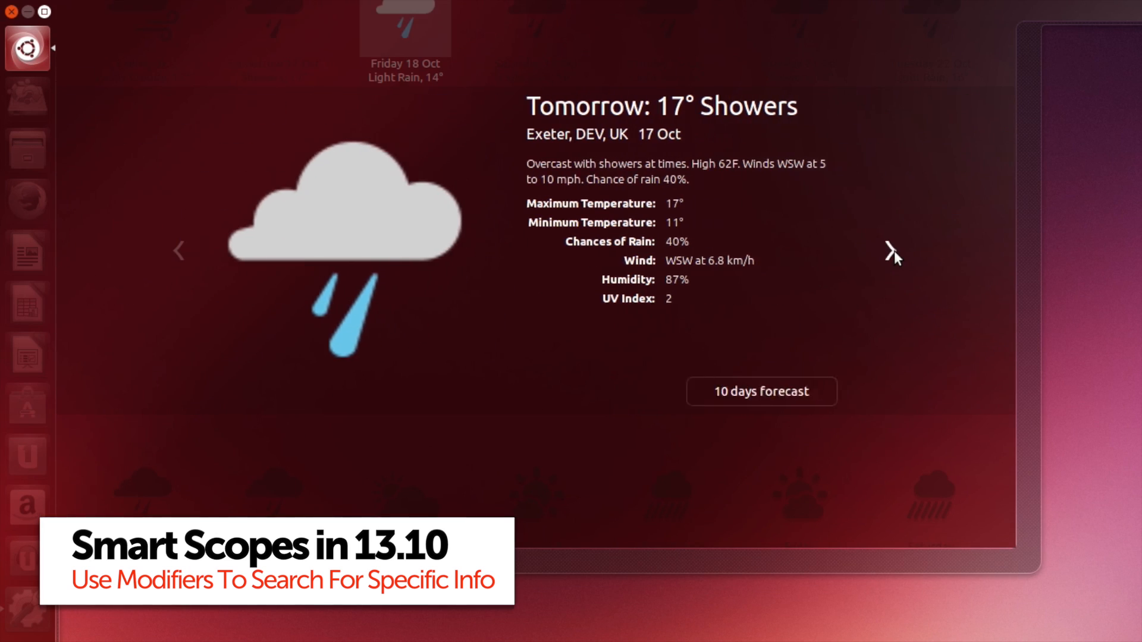
# Step: Replace the Exeter weather query with an 'ebay:' scope search
pyautogui.write('weather:exeter')
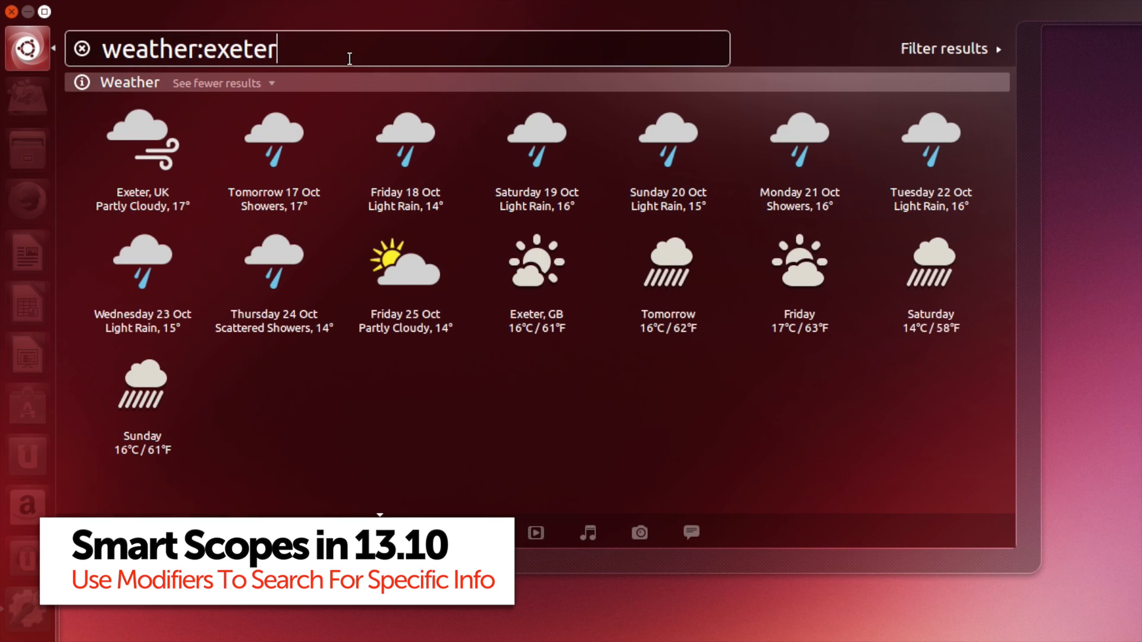
pyautogui.write('ebay:')
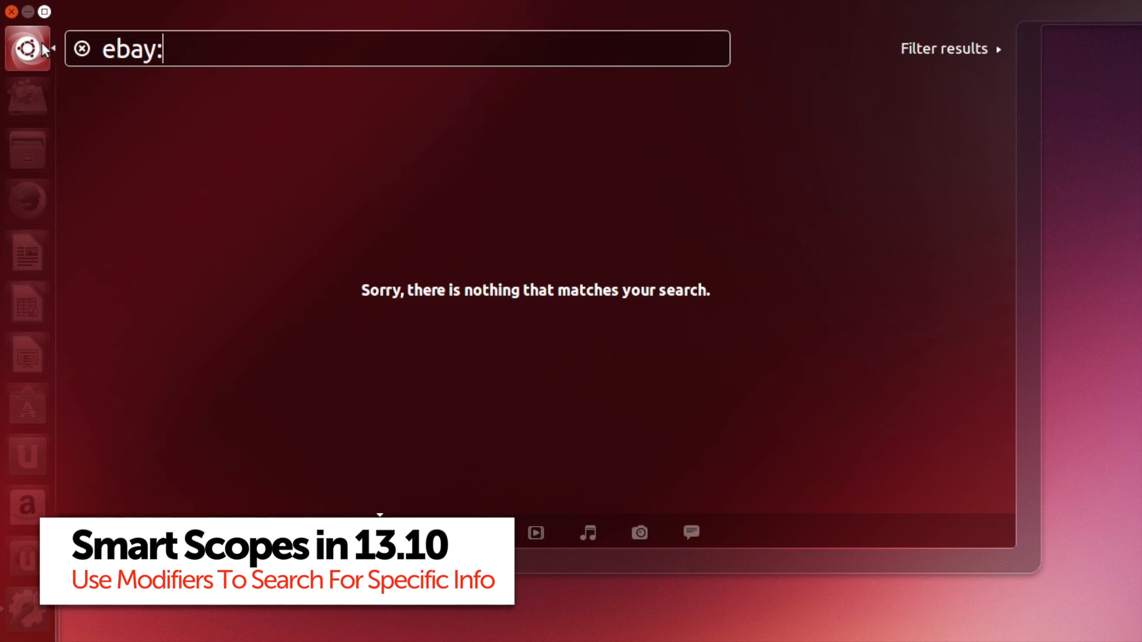
# Step: Search 'ebay:volcom chinos' and preview one of the priced Volcom chino listings
pyautogui.write('volcom chin')
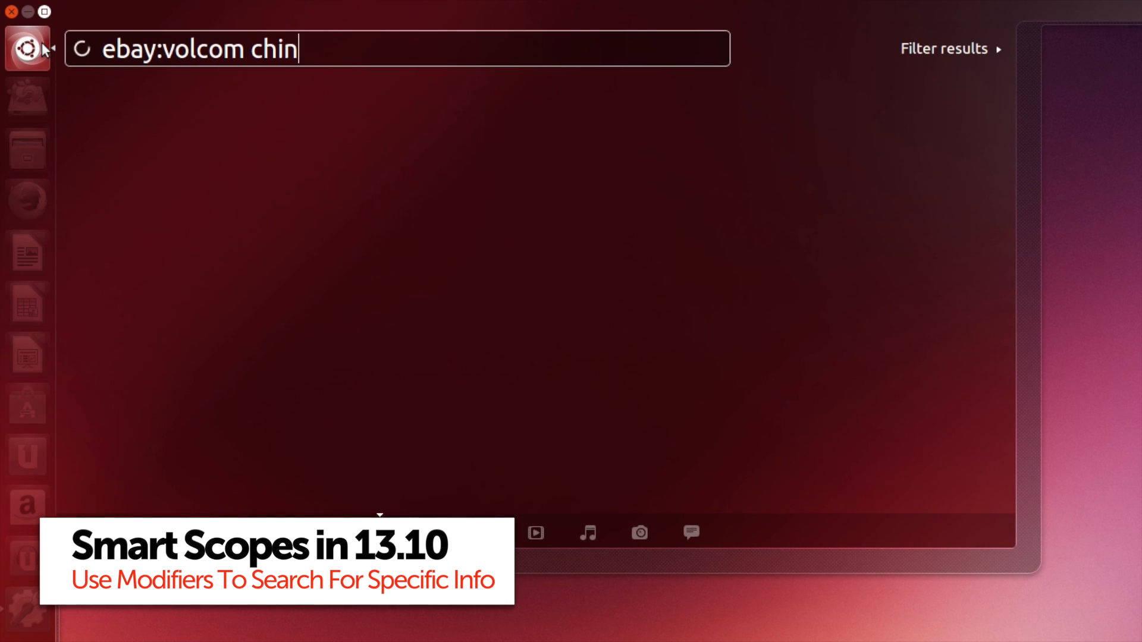
pyautogui.write('os')
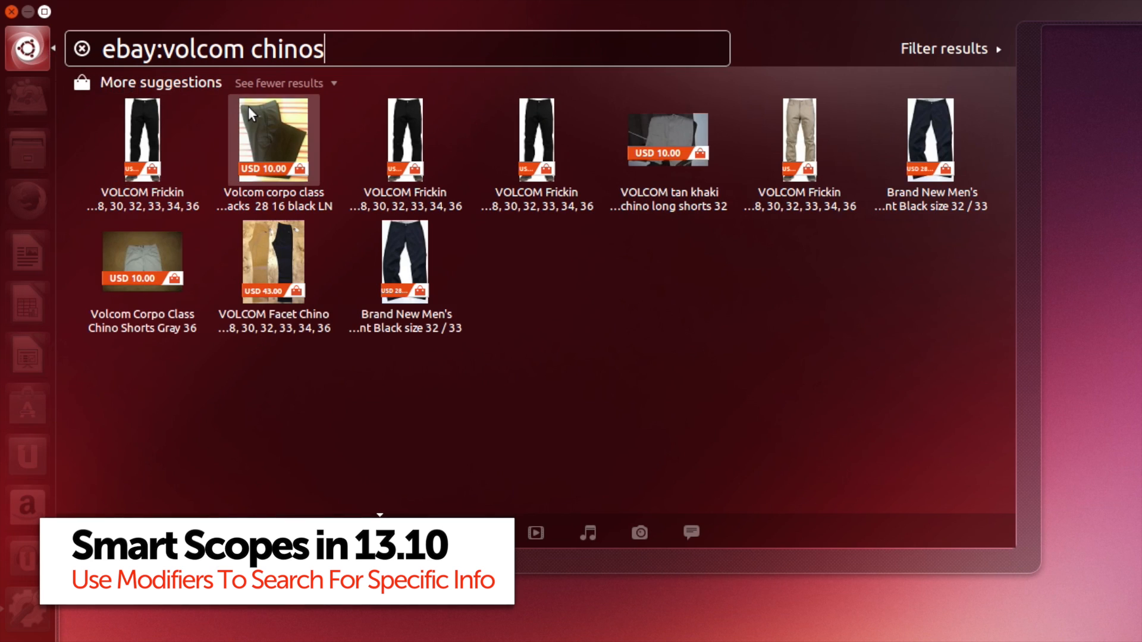
pyautogui.click(274, 138)
pyautogui.write('amazon:')
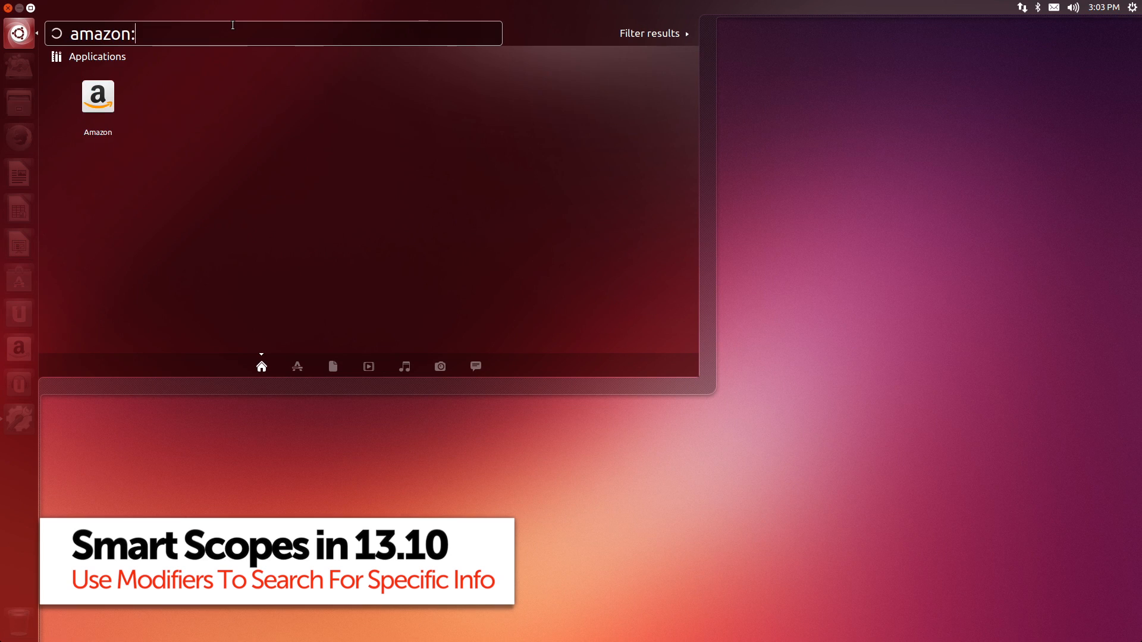
# Step: Search 'amazon:doctor who enemy of the world', then switch to the Applications lens of scopes
pyautogui.write('doctor who enemy of the world')
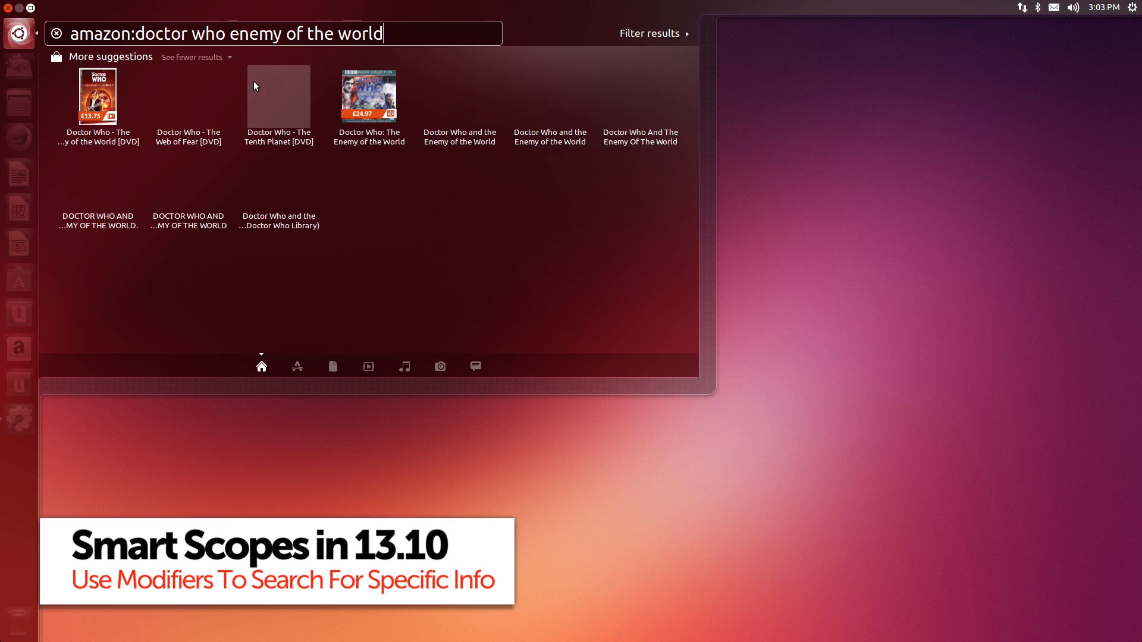
pyautogui.click(96, 95)
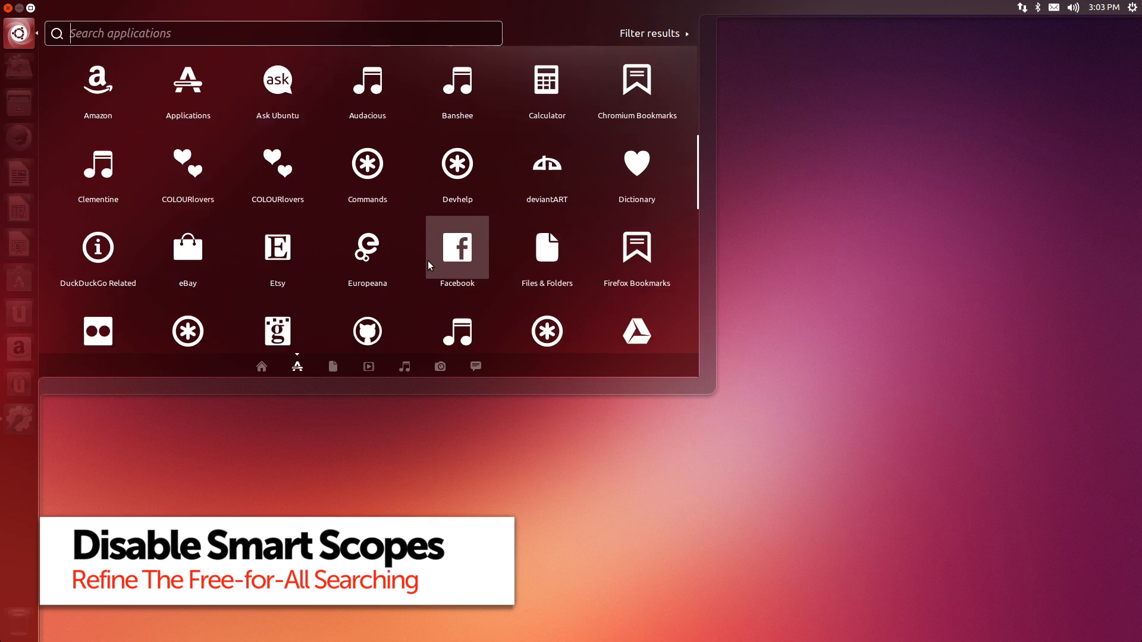
# Step: Disable the eBay search plugin, confirm it is greyed out, then launch Appearance settings
pyautogui.click(98, 80)
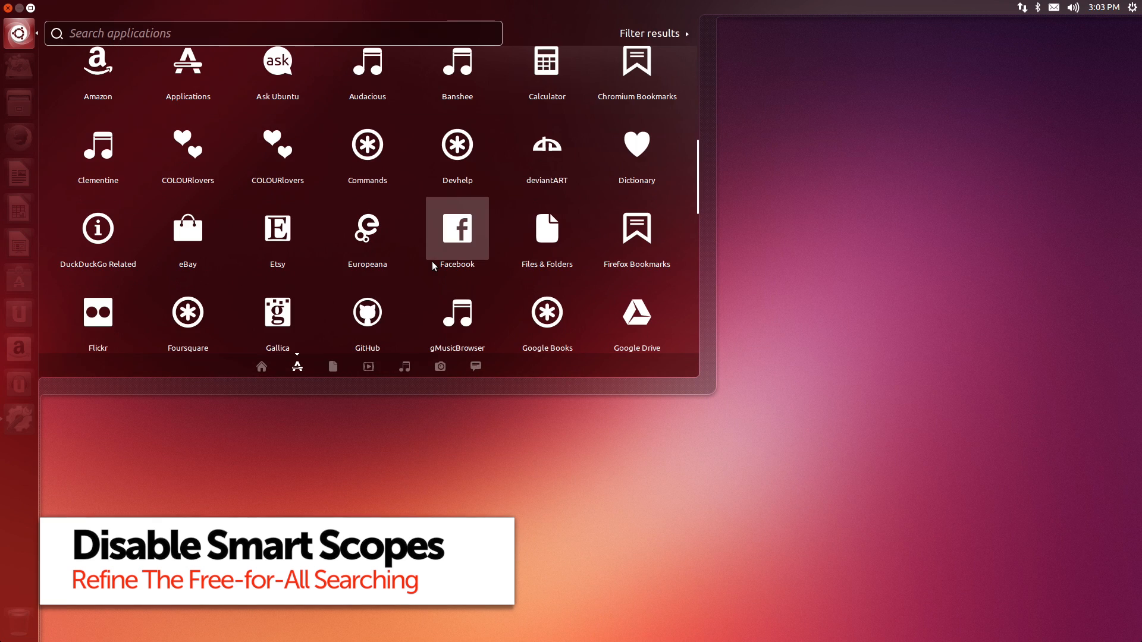
pyautogui.moveTo(186, 229)
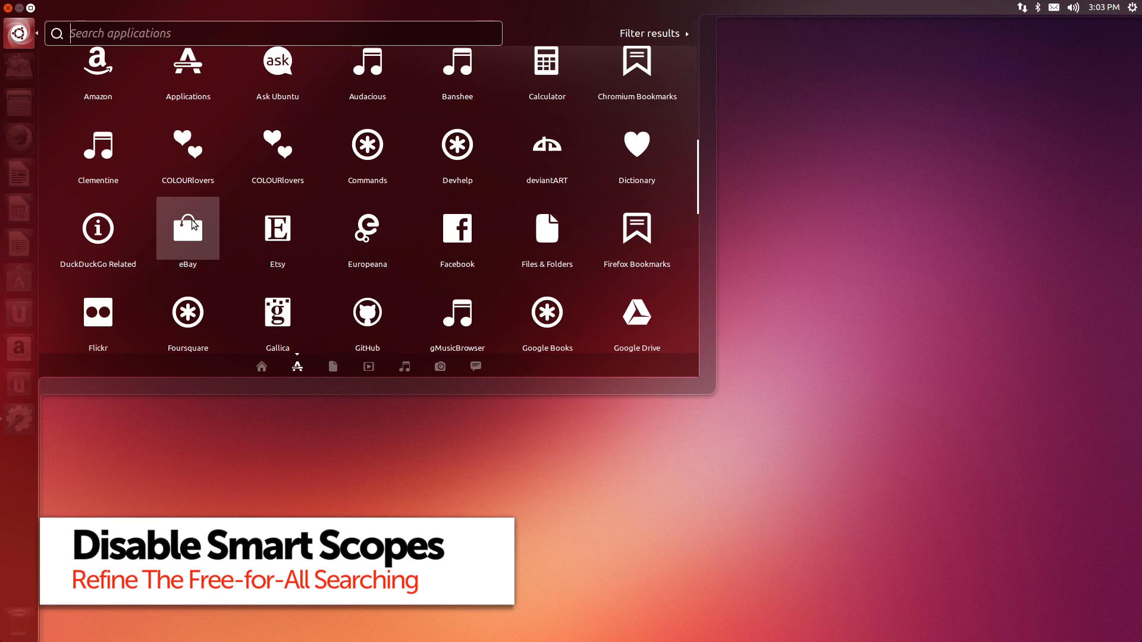
pyautogui.click(186, 228)
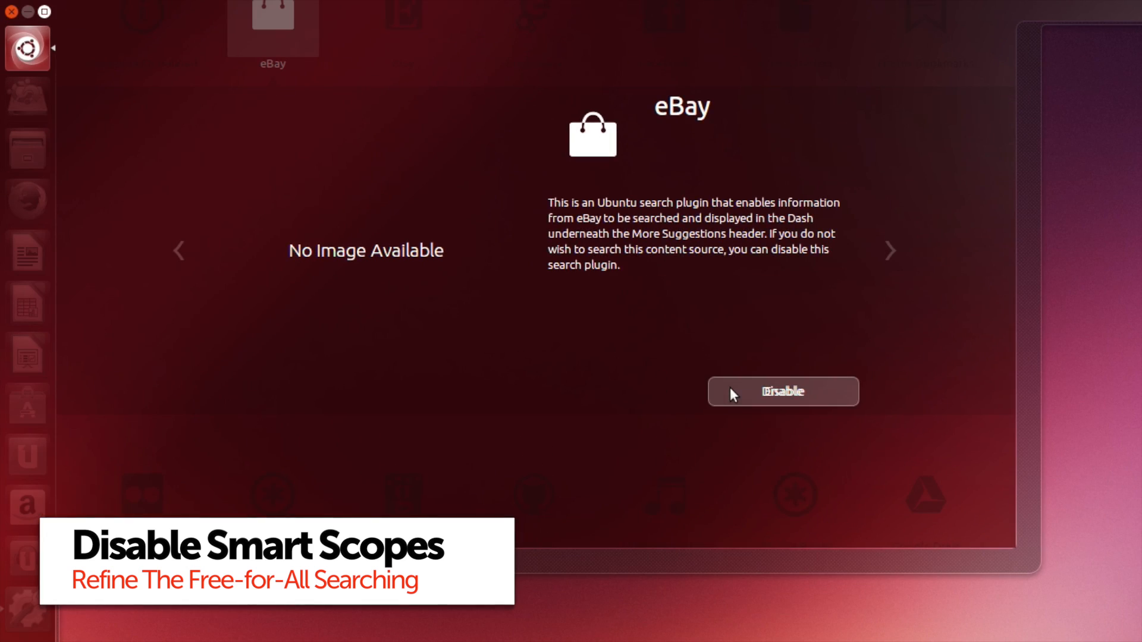
pyautogui.click(782, 391)
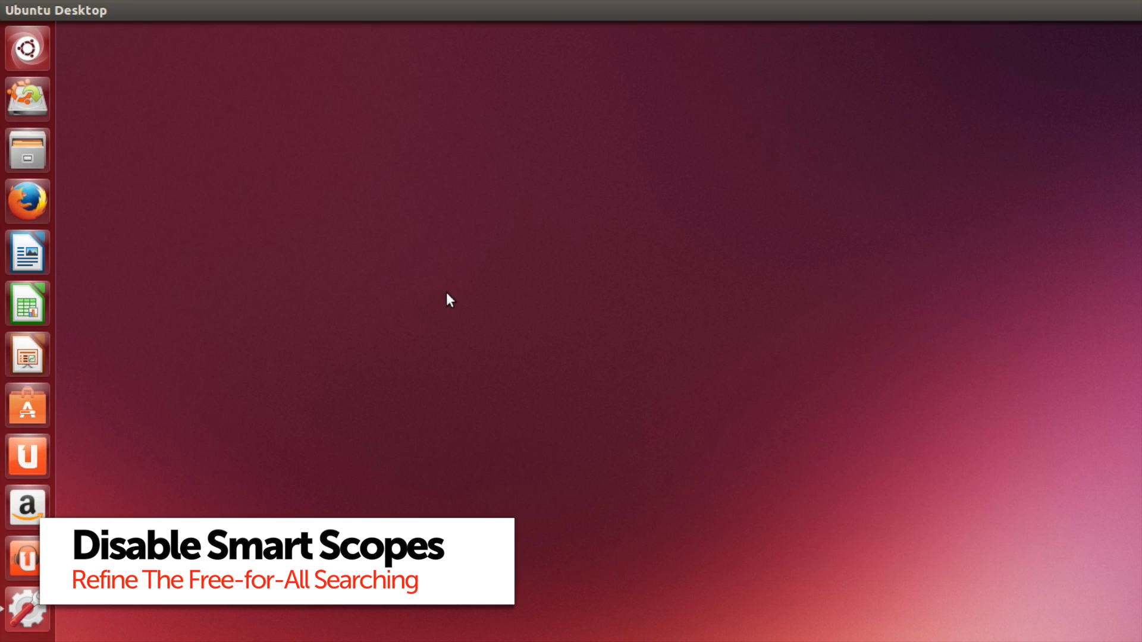
pyautogui.click(27, 48)
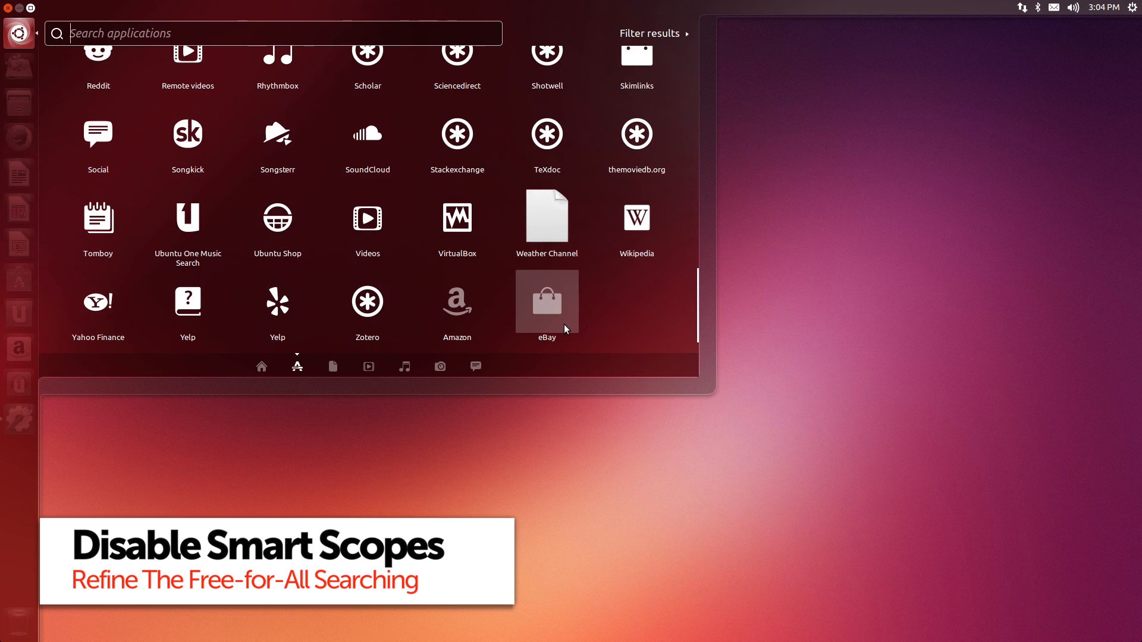
pyautogui.click(546, 301)
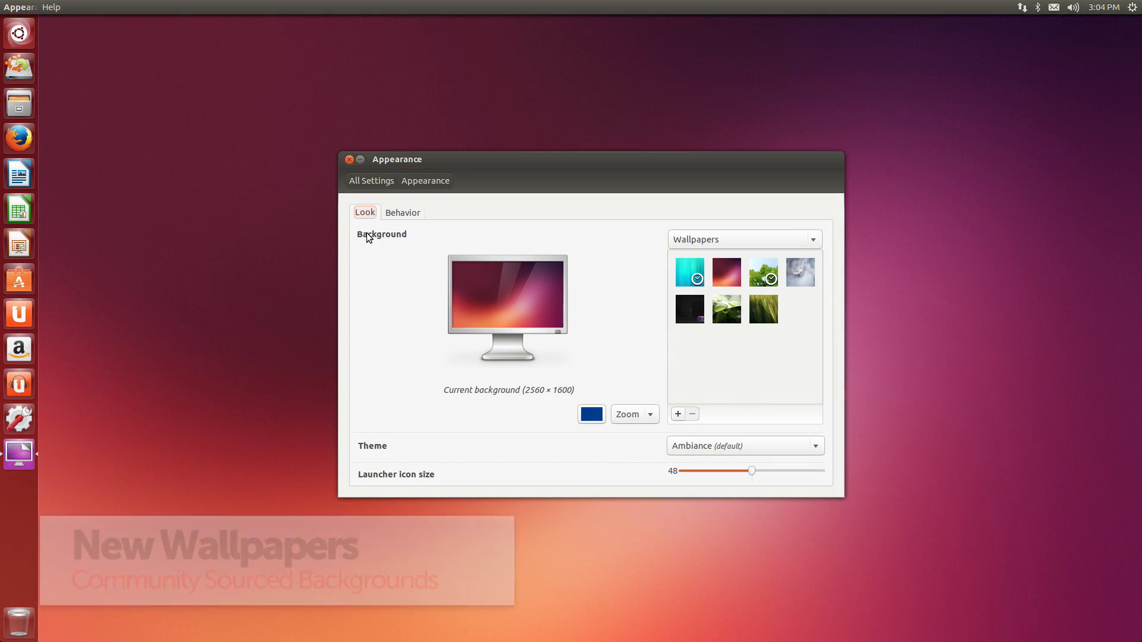
# Step: Try Grass, Nylon Rainbow, Saucy Salamander Abstract and The City of Polen wallpapers, then reopen the Dash
pyautogui.click(762, 308)
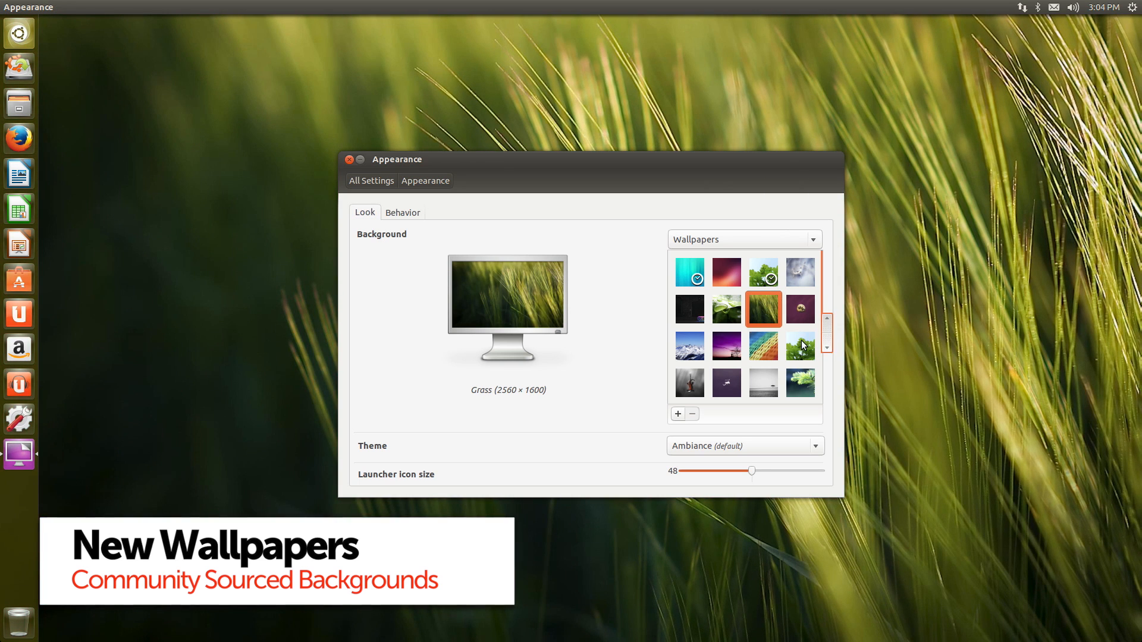
pyautogui.click(762, 345)
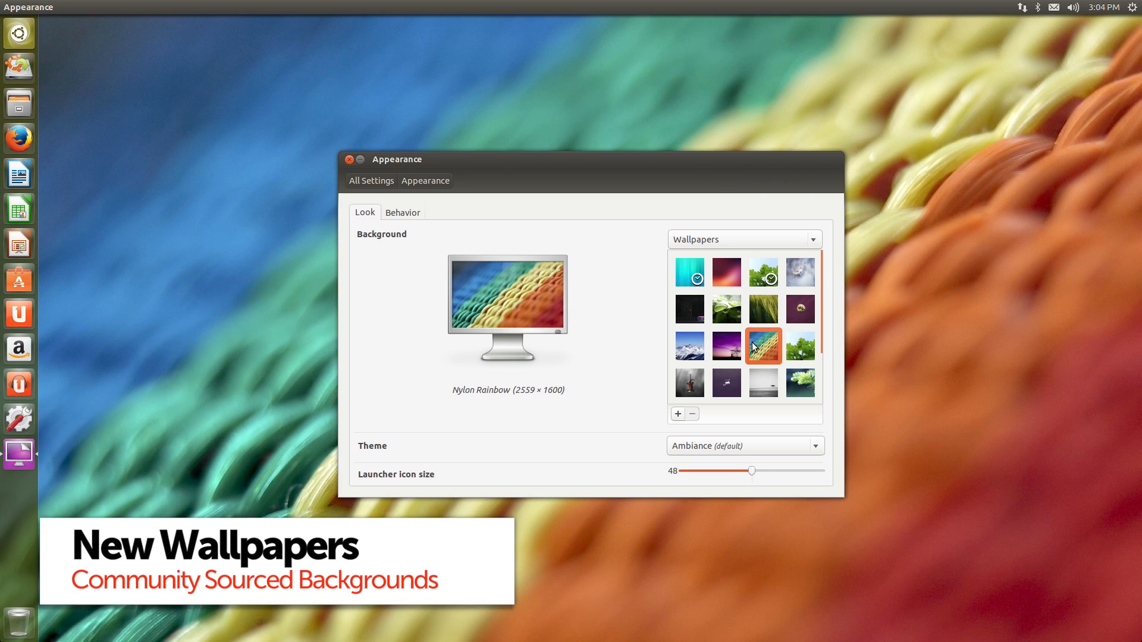
pyautogui.click(725, 334)
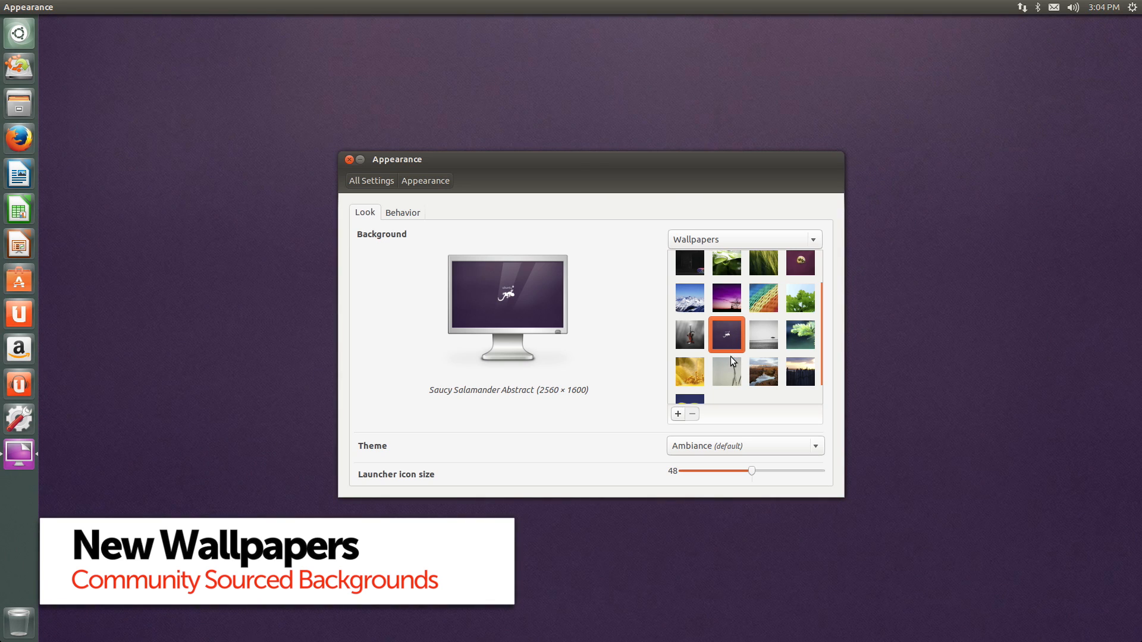
pyautogui.click(688, 392)
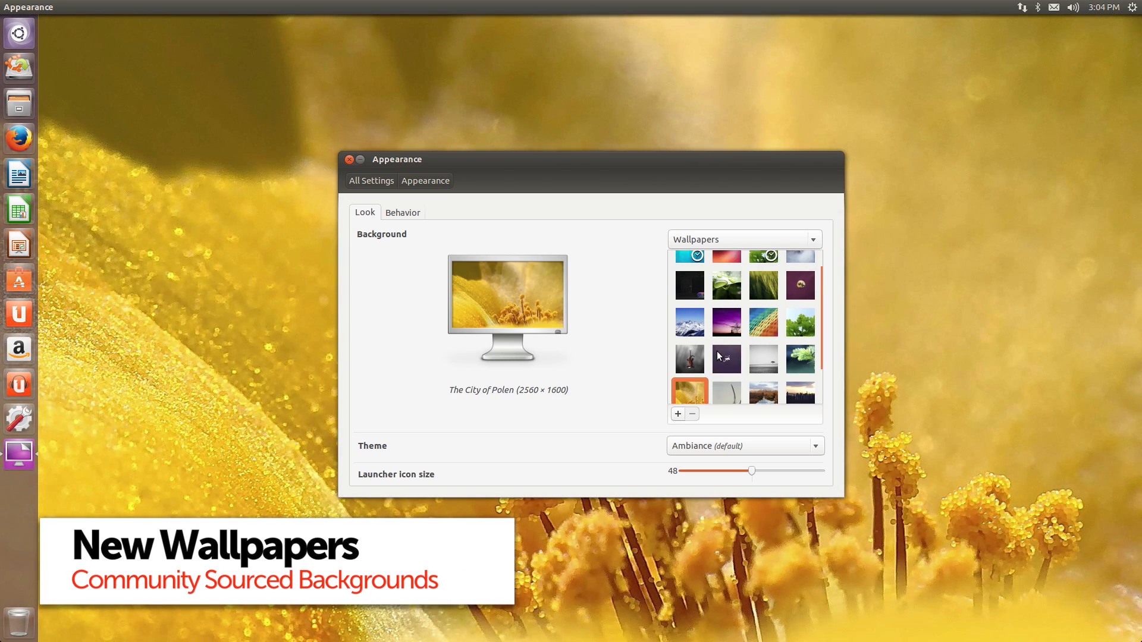
pyautogui.click(726, 271)
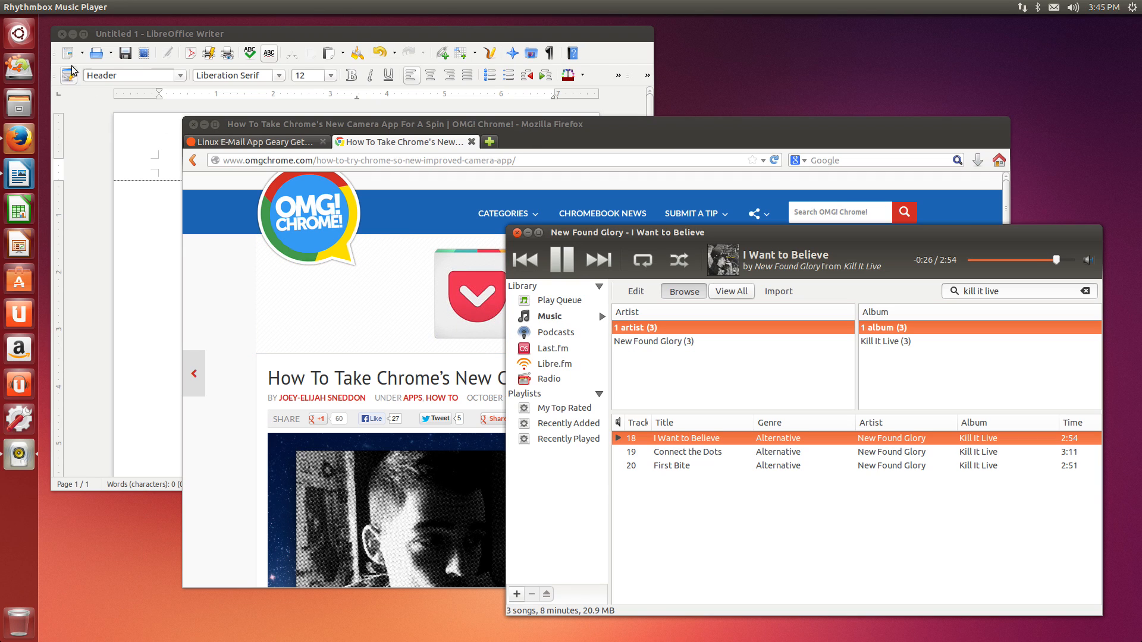
pyautogui.click(17, 33)
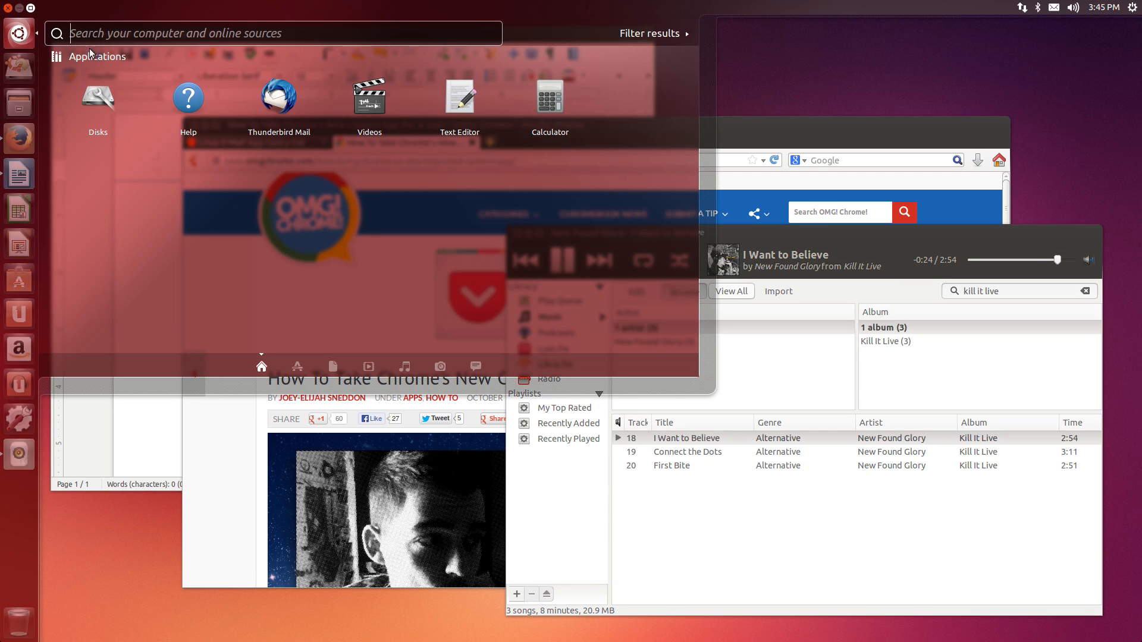